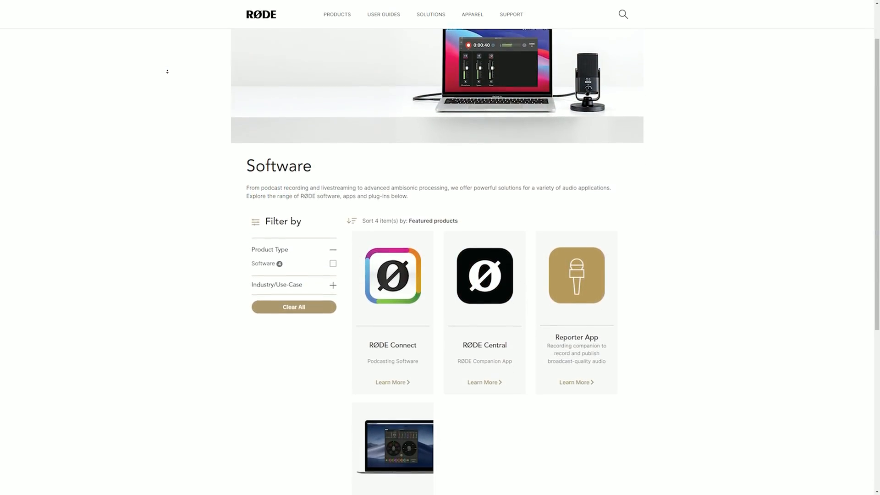
Scroll the NT-USB+ overview down to the RØDE Central, Connect and Reporter download blocks
scroll(down, 3)
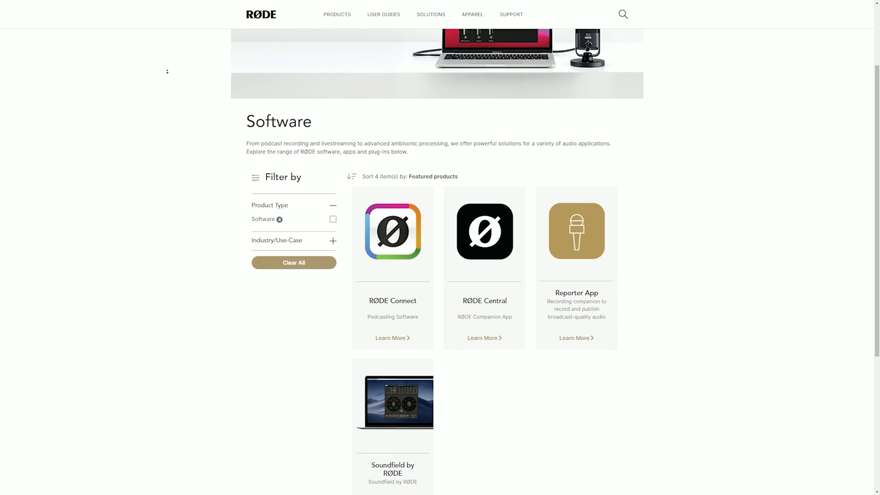
scroll(down, 3)
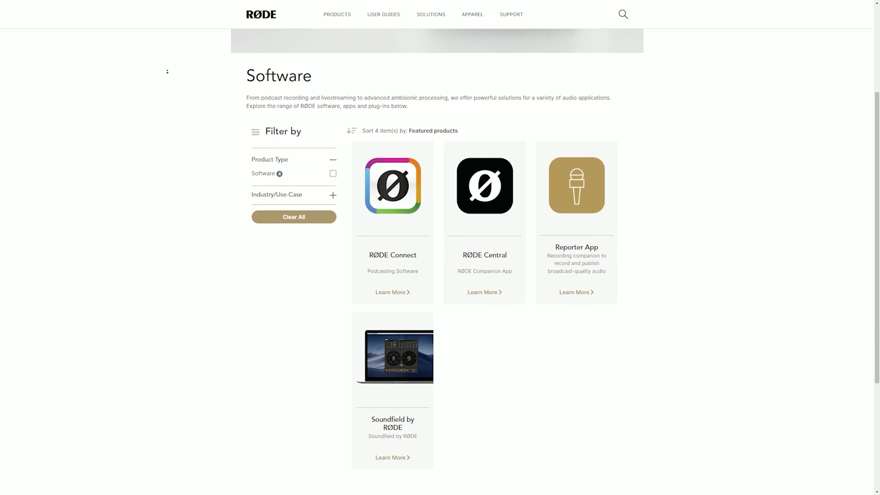
scroll(down, 3)
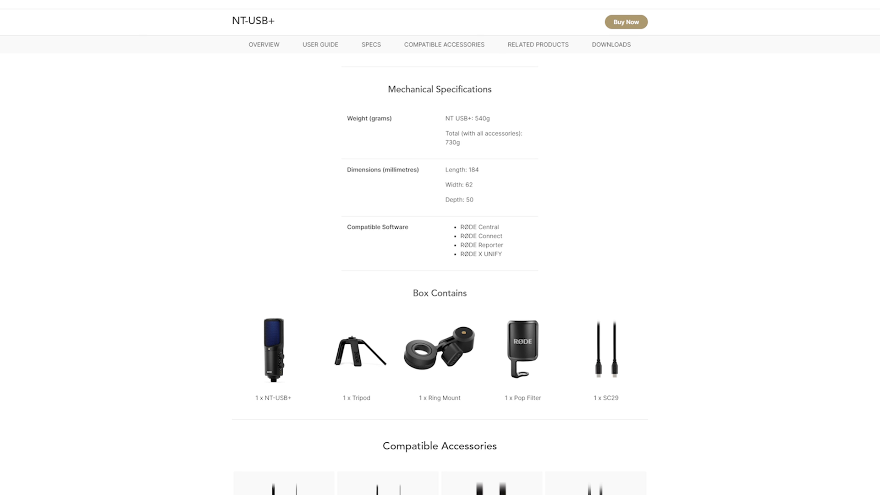
scroll(up, 3)
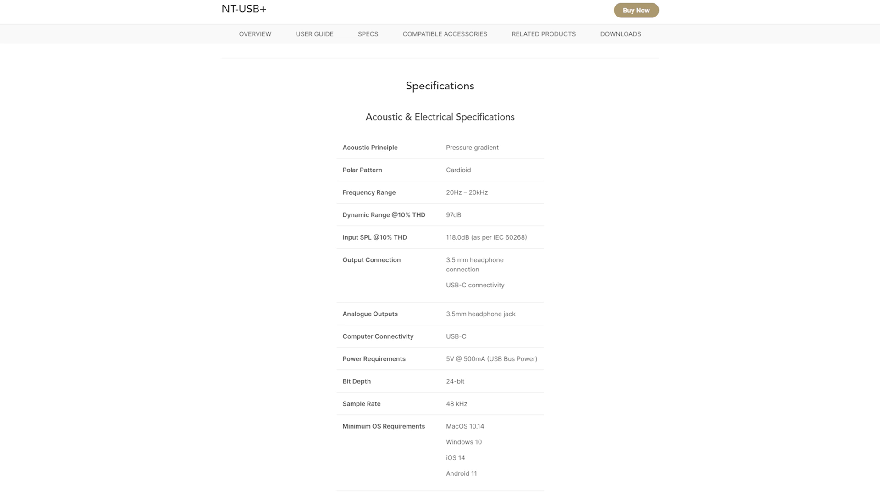
scroll(up, 3)
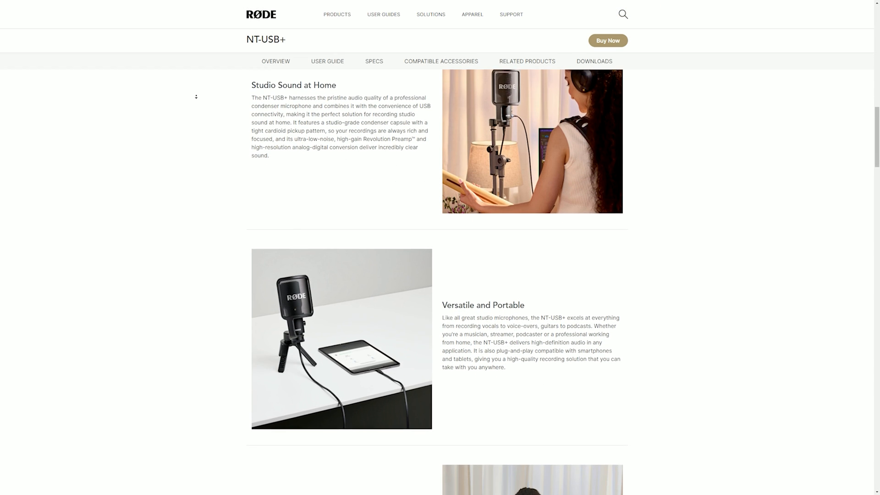
scroll(down, 3)
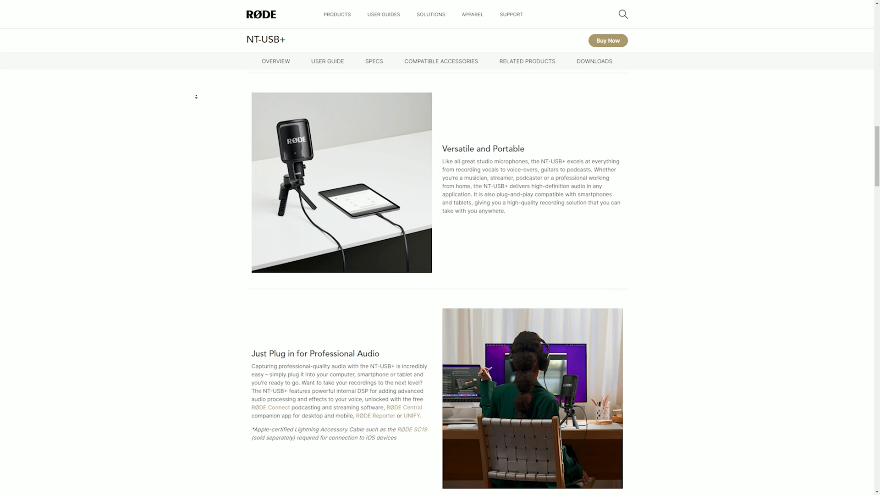
scroll(down, 3)
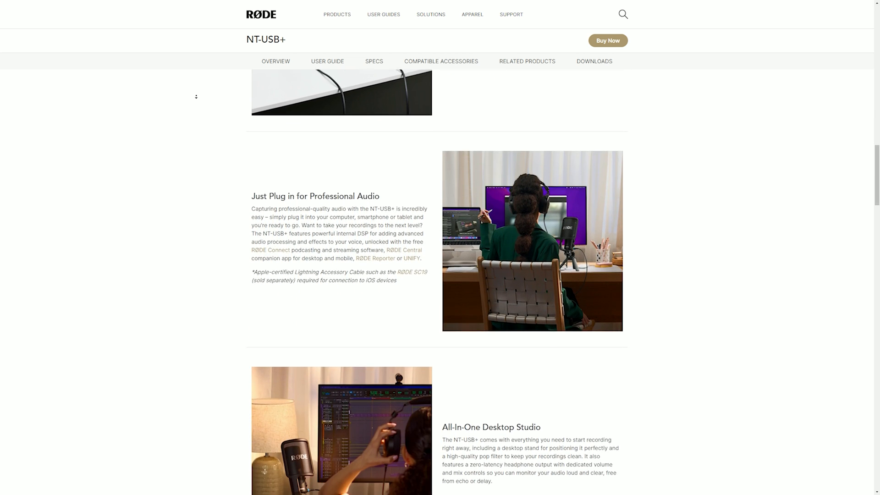
scroll(down, 3)
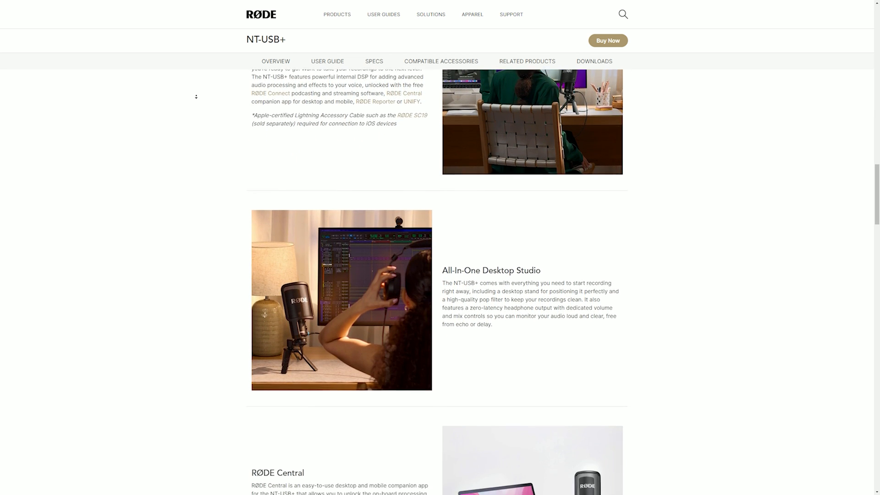
scroll(down, 3)
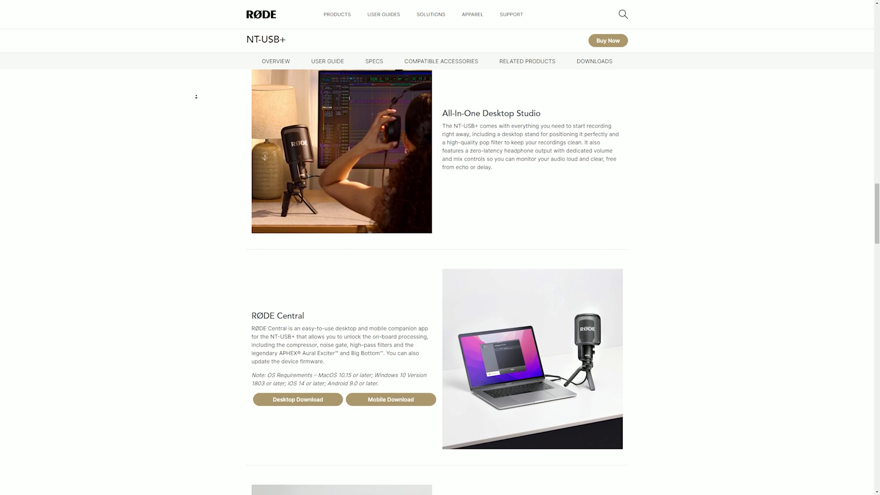
scroll(down, 3)
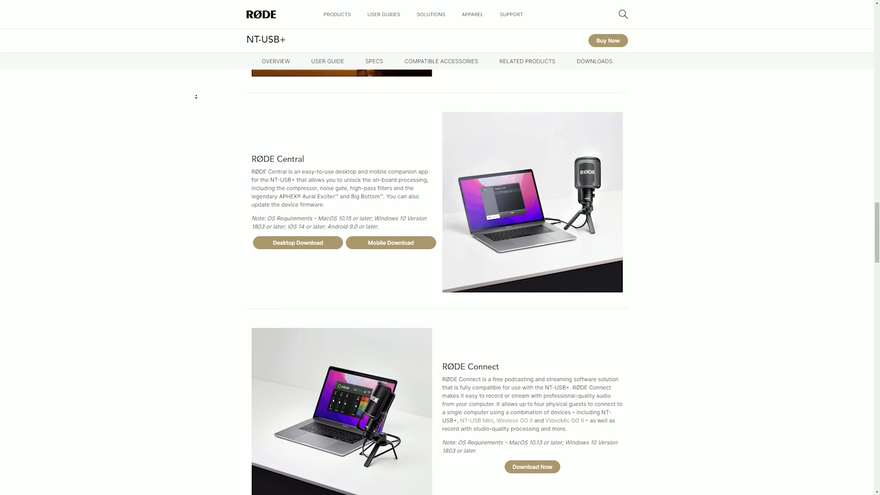
scroll(down, 3)
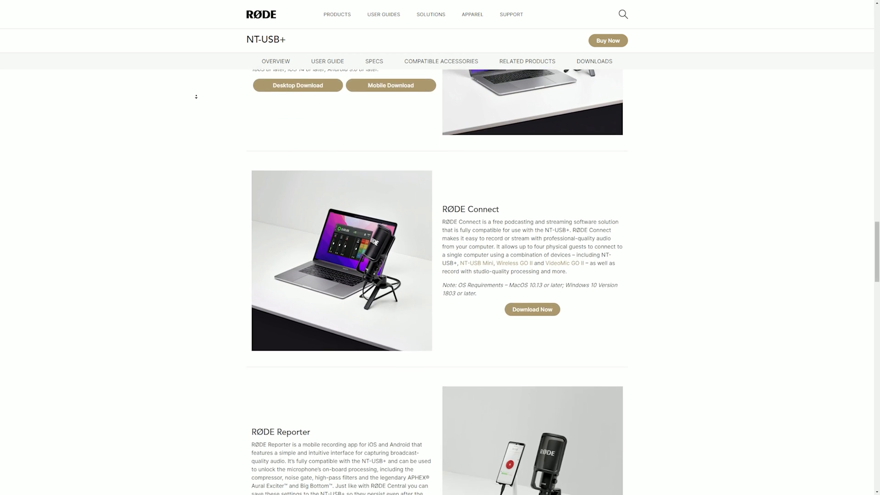
scroll(down, 3)
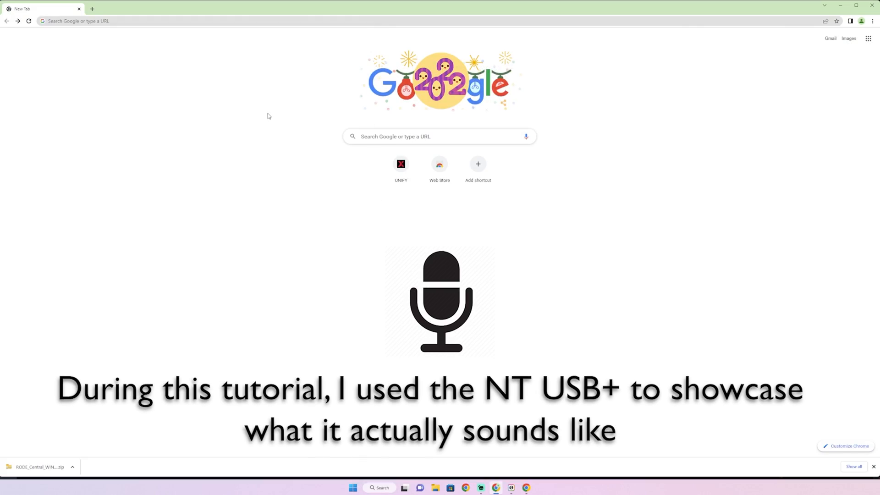
mouse_move(404, 132)
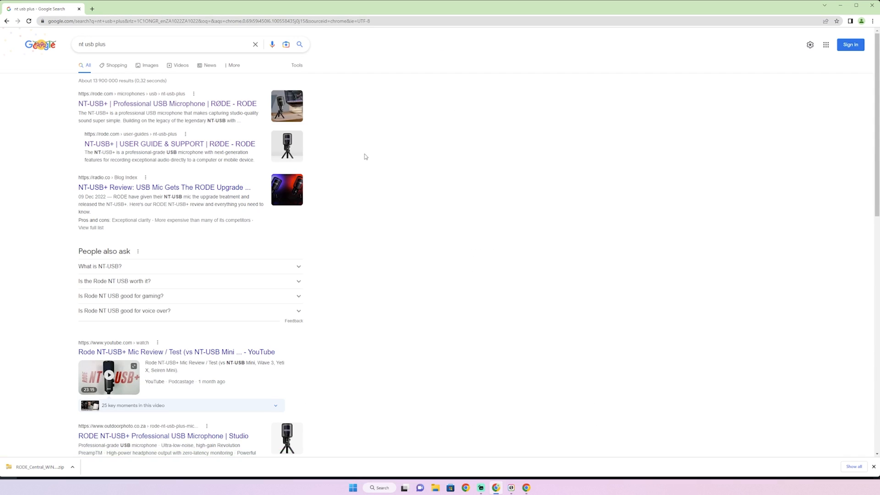
Open RØDE's official NT-USB+ product page from the 'nt usb plus' Google results
click(167, 103)
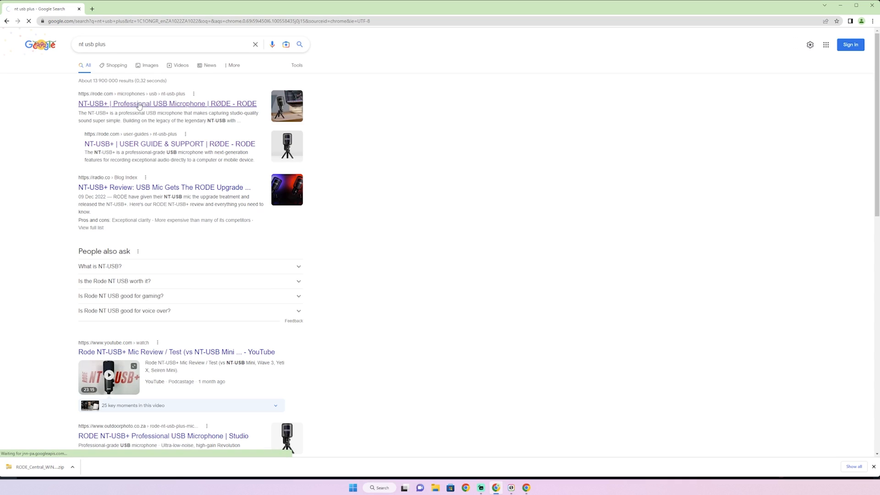
click(167, 104)
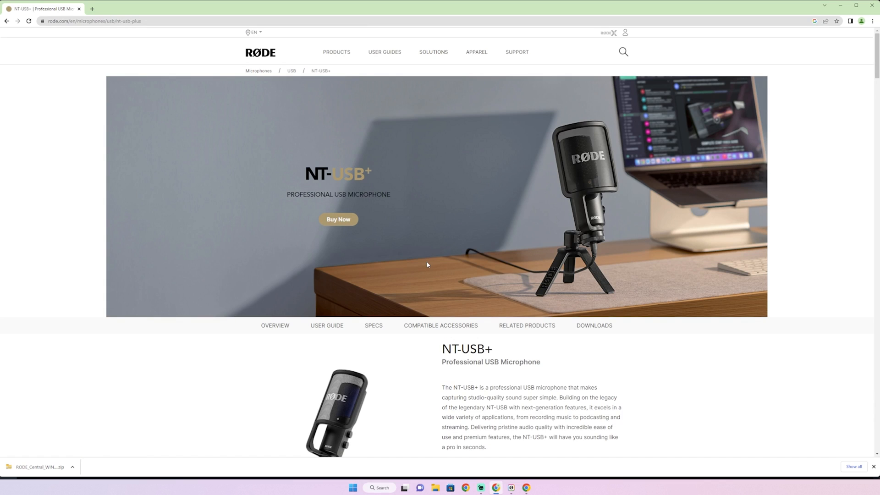
Scroll the NT-USB+ page to the RØDE Central and RØDE Connect companion app sections
scroll(down, 3)
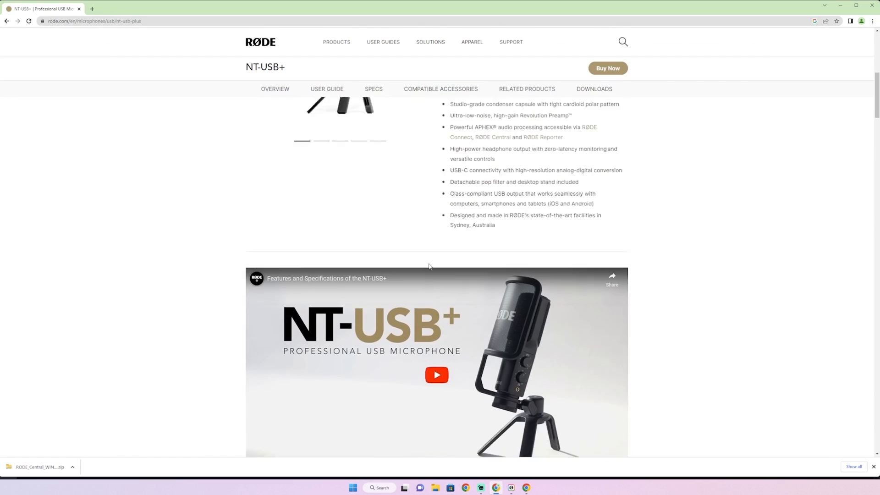
scroll(down, 3)
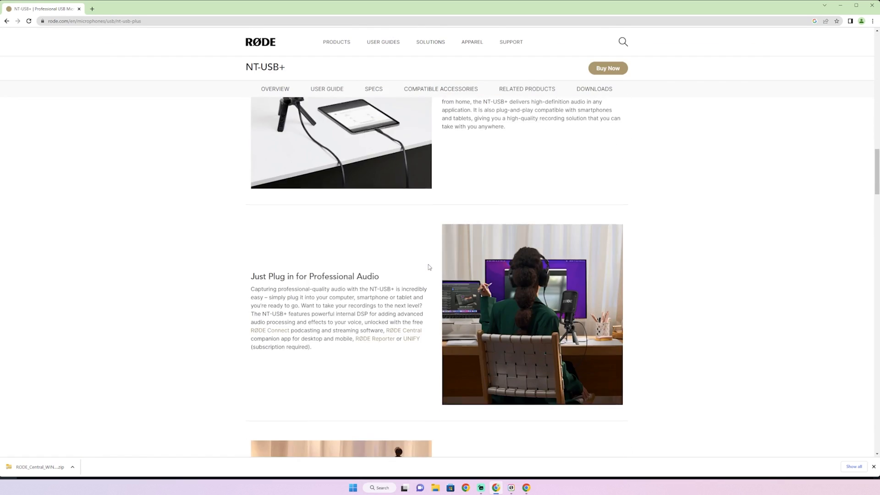
scroll(down, 3)
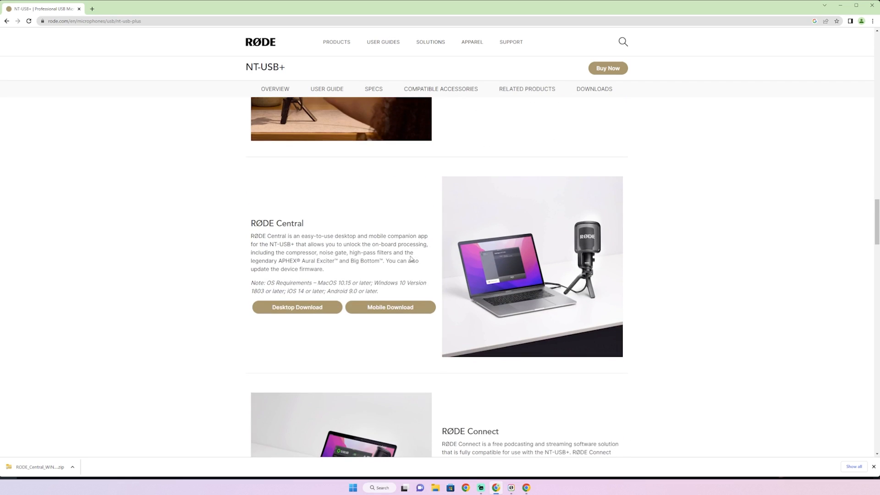
scroll(down, 3)
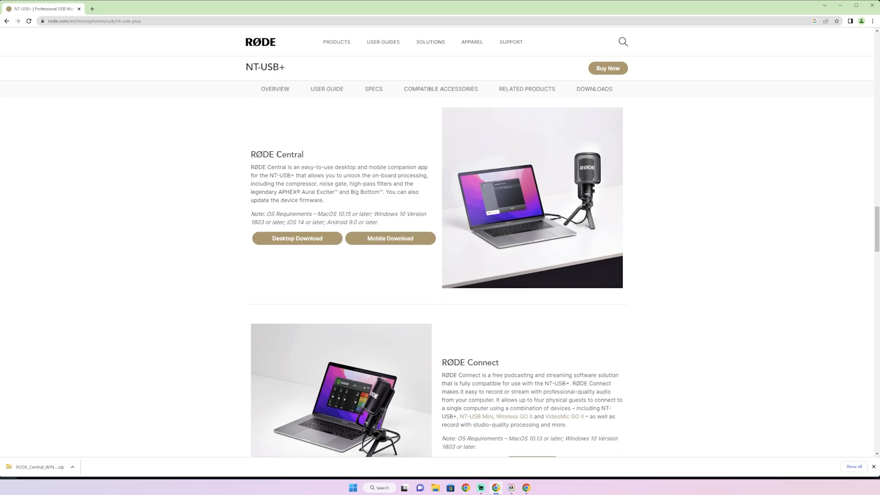
scroll(down, 3)
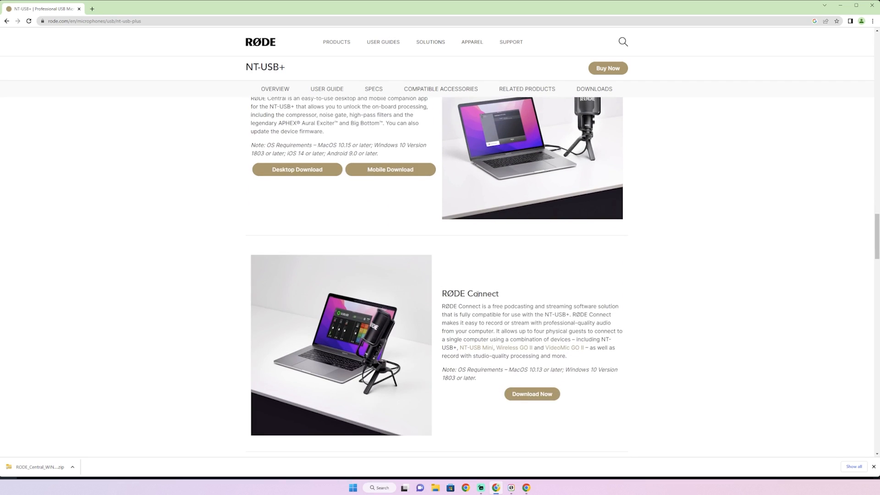
scroll(down, 3)
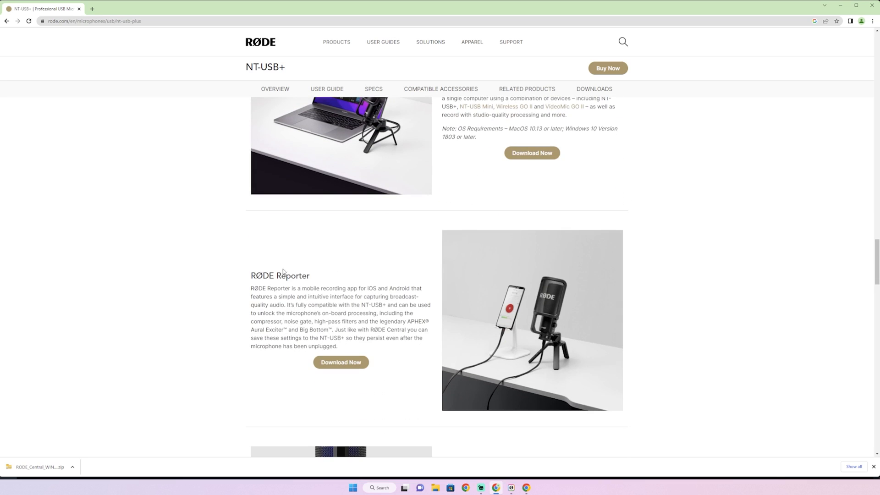
mouse_move(352, 295)
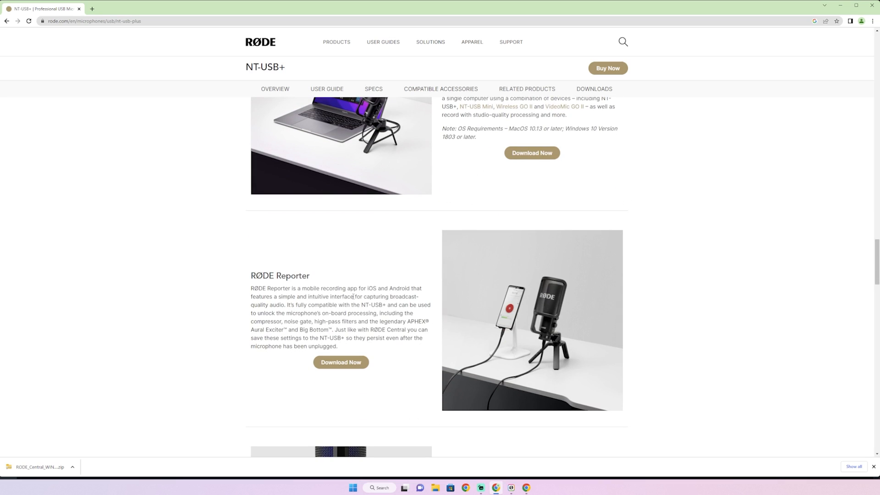
scroll(up, 3)
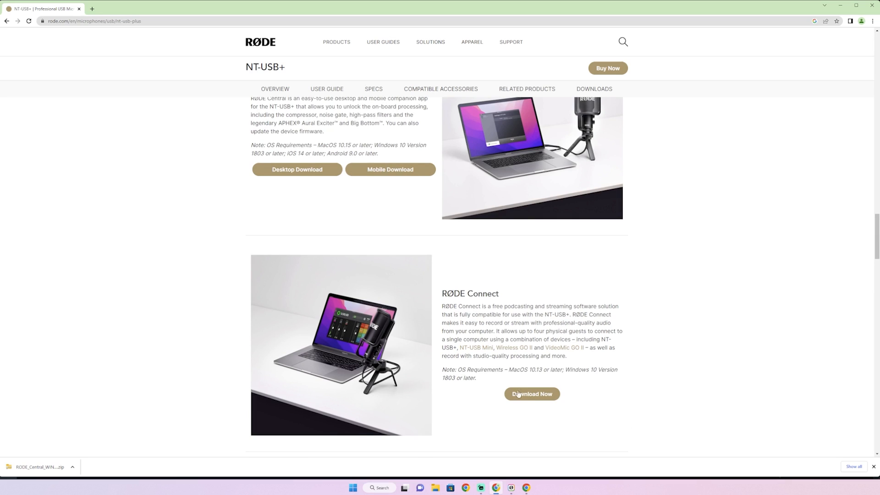
scroll(up, 3)
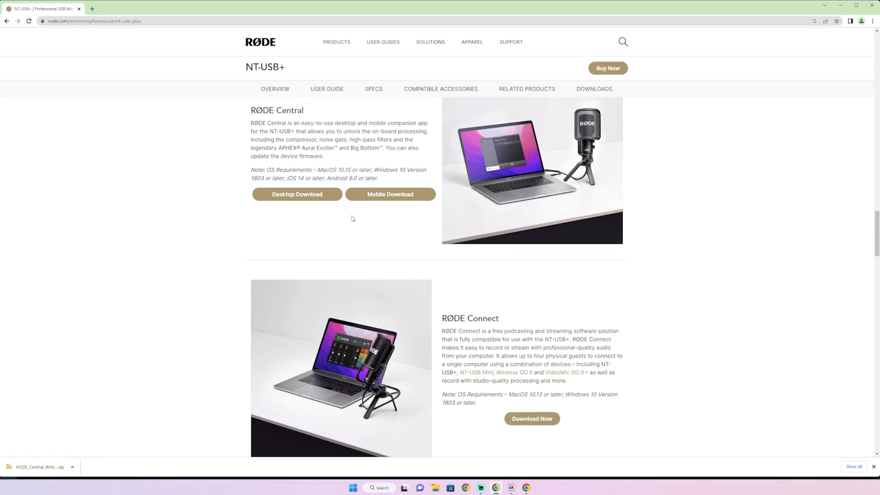
scroll(down, 3)
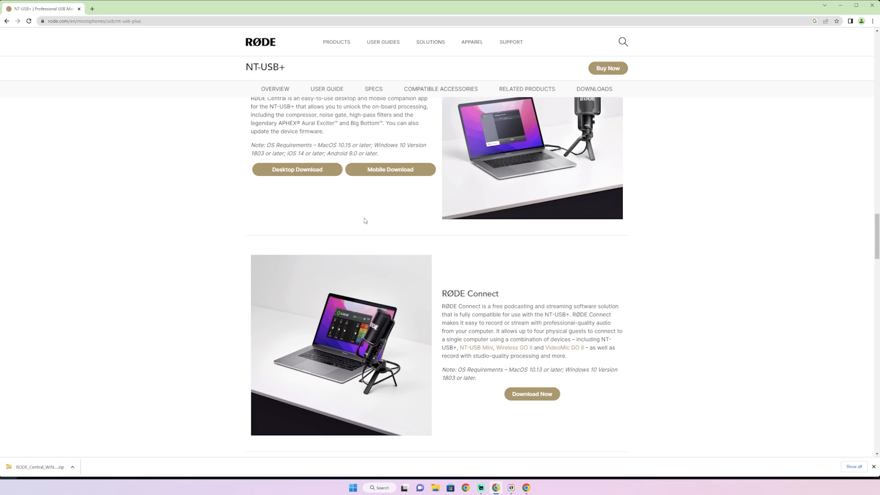
mouse_move(492, 305)
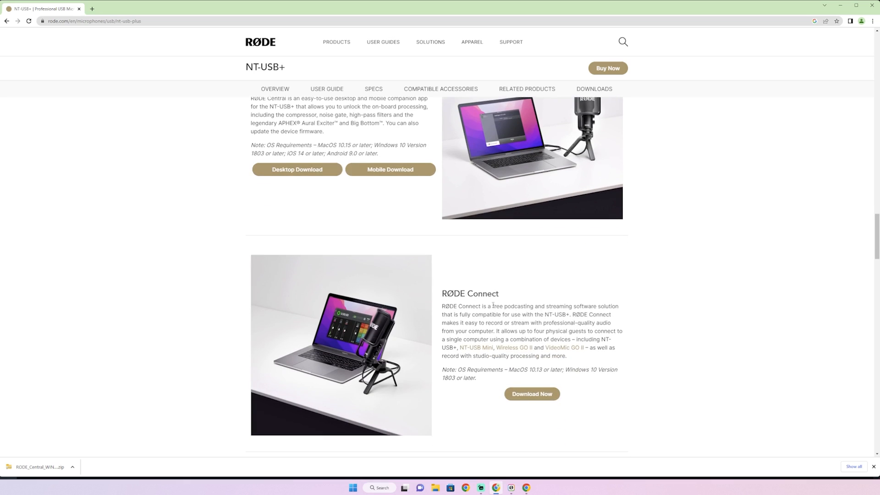
scroll(up, 3)
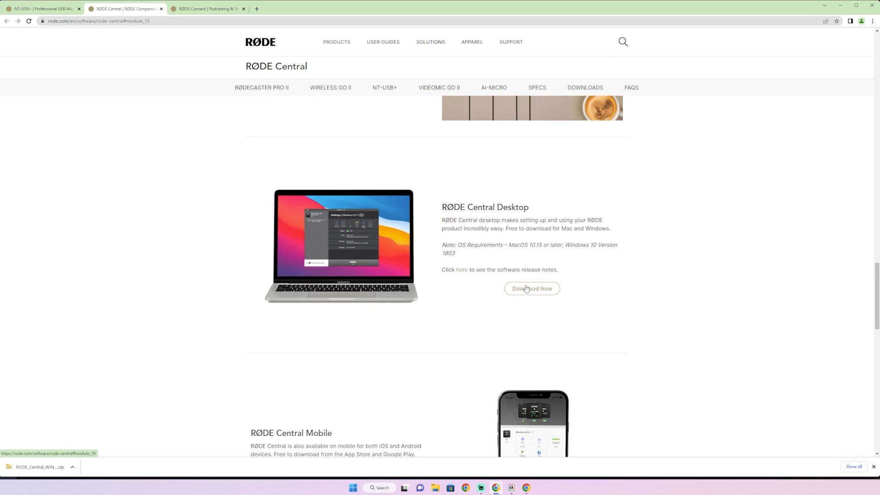
Highlight RØDE Central's Windows v2.0.16 download, then RØDE Connect's Windows v1.3.17 entry
click(530, 288)
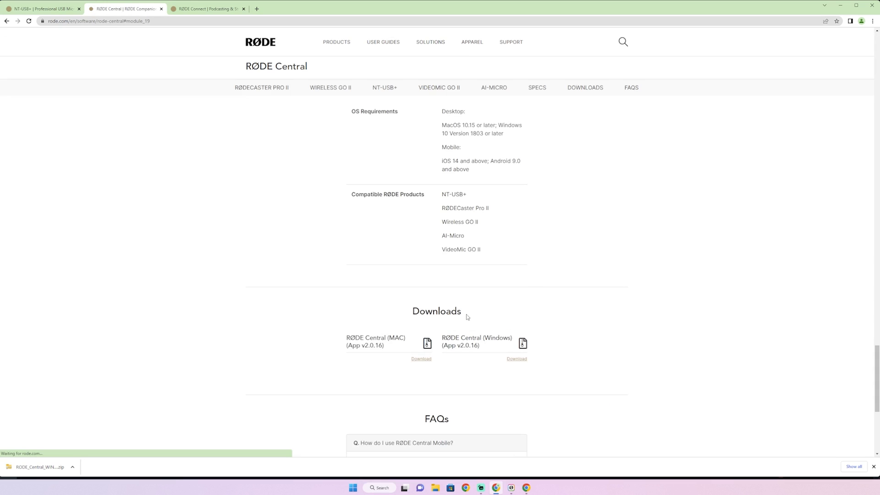
double_click(375, 338)
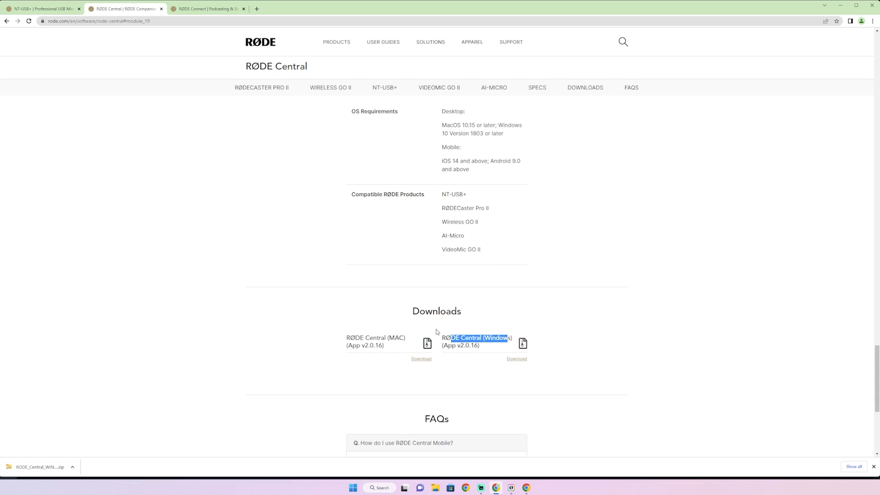
click(207, 8)
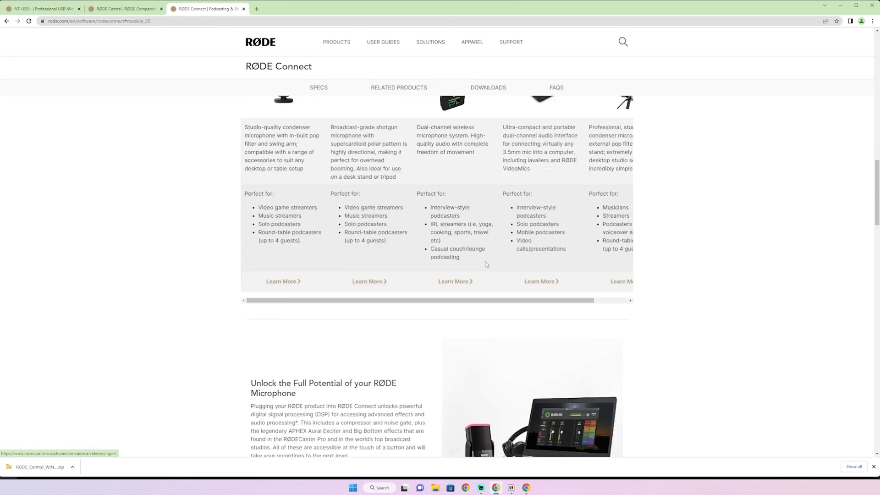
scroll(down, 3)
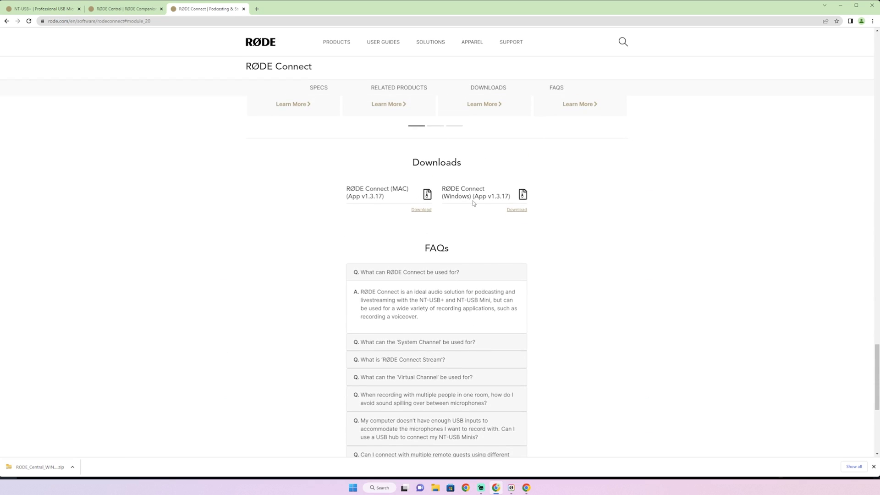
double_click(386, 189)
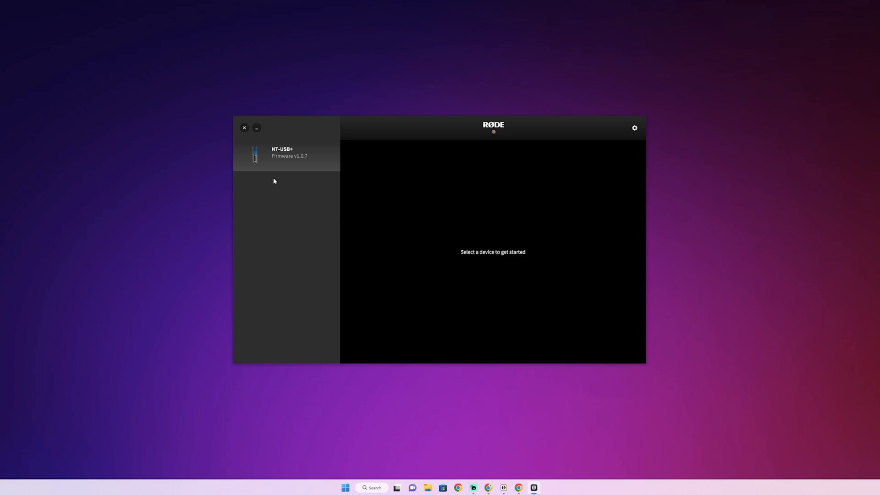
mouse_move(328, 171)
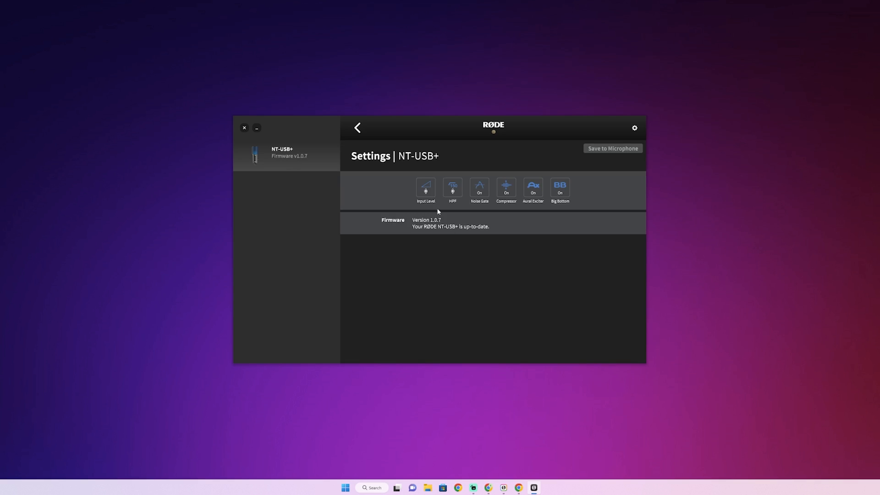
mouse_move(468, 208)
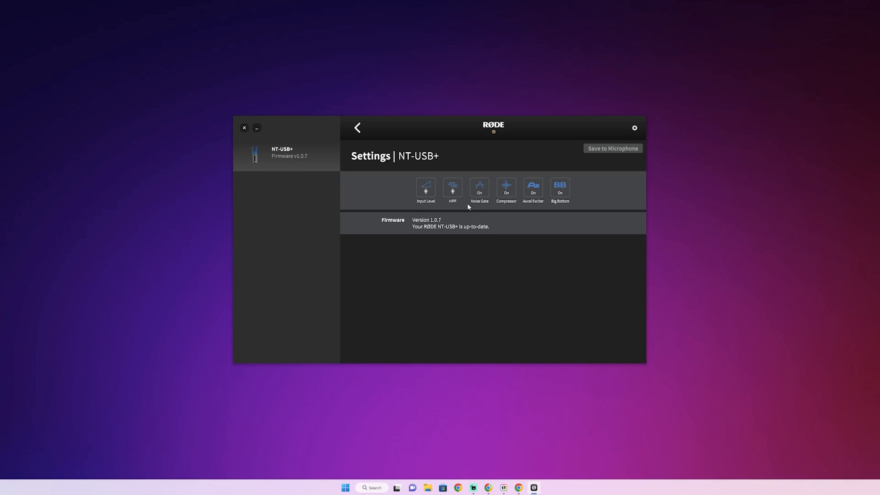
mouse_move(479, 209)
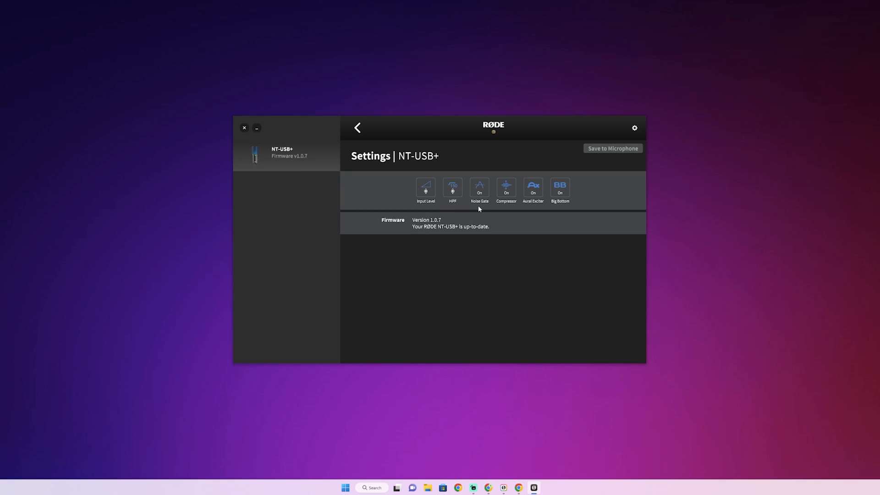
mouse_move(562, 211)
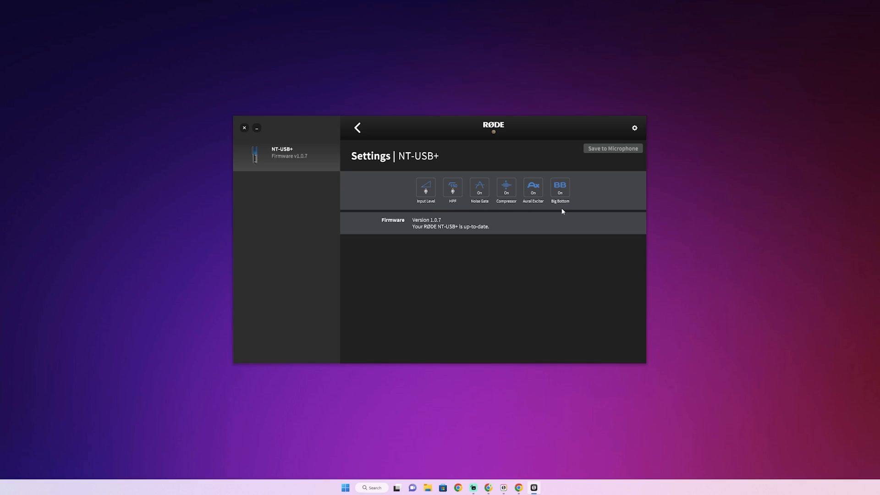
mouse_move(503, 488)
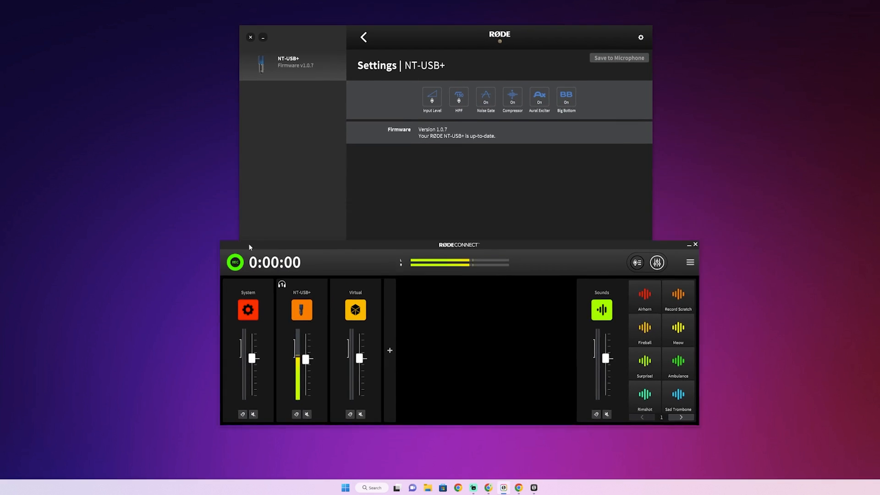
View the NT-USB+ channel settings: 4 dB gain, 150Hz high-pass and APHEX processors
click(301, 310)
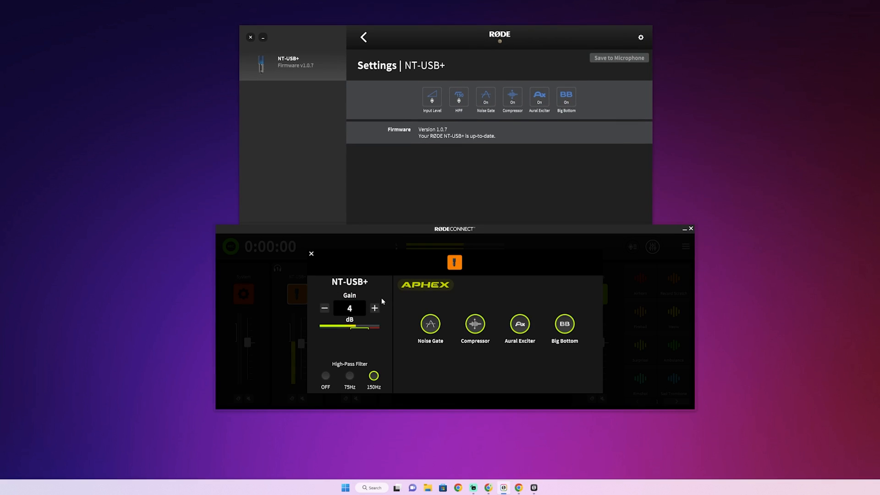
mouse_move(526, 334)
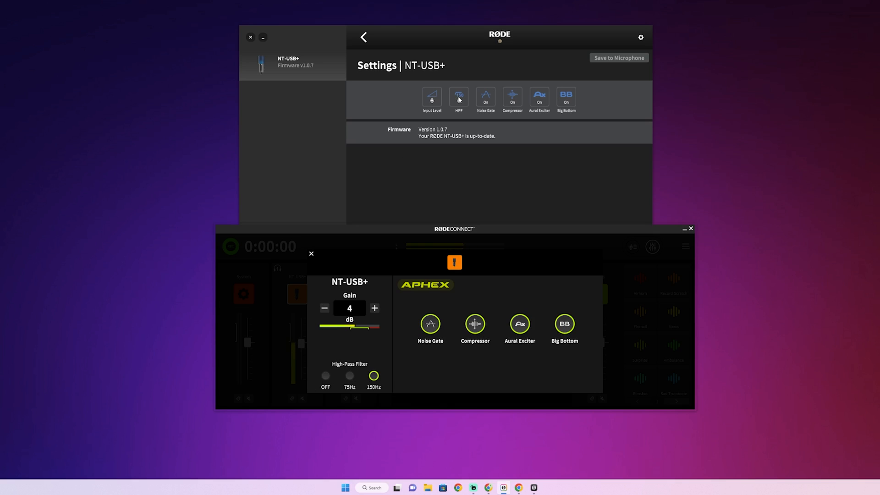
mouse_move(429, 183)
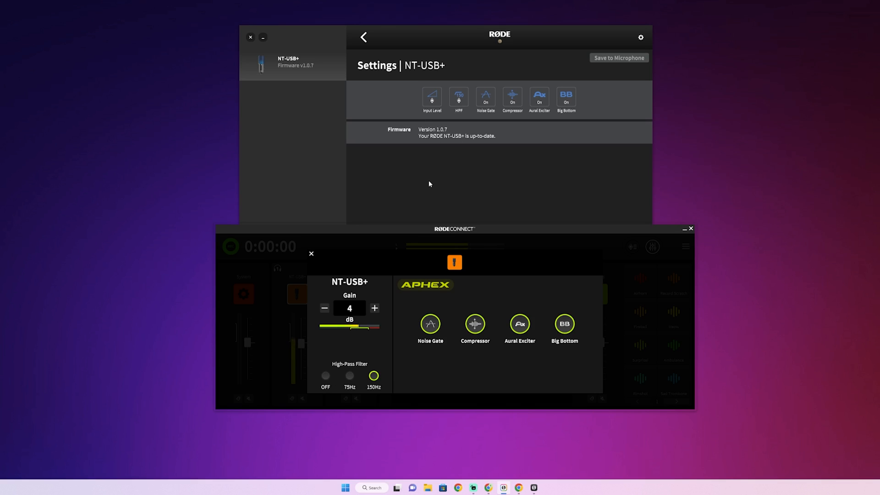
mouse_move(468, 161)
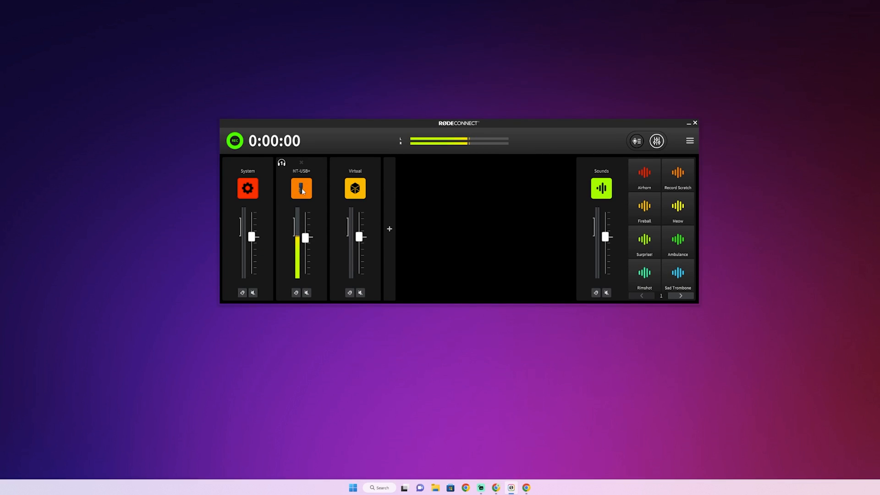
click(301, 188)
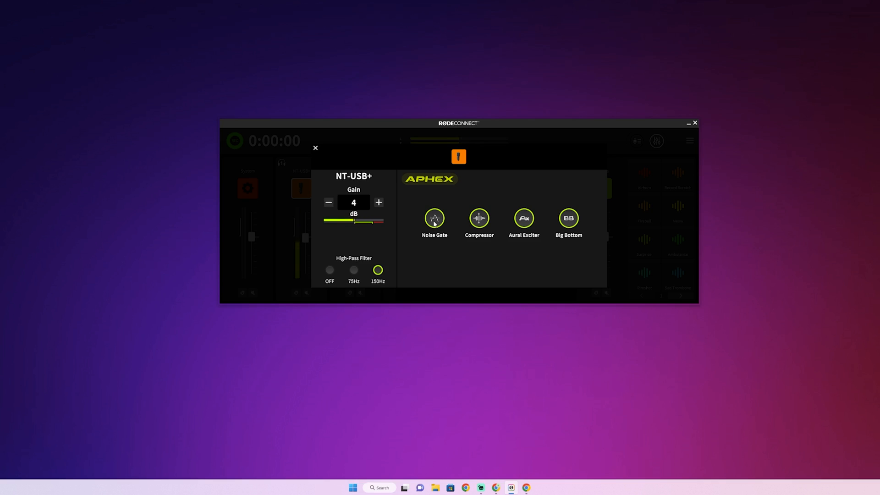
click(315, 148)
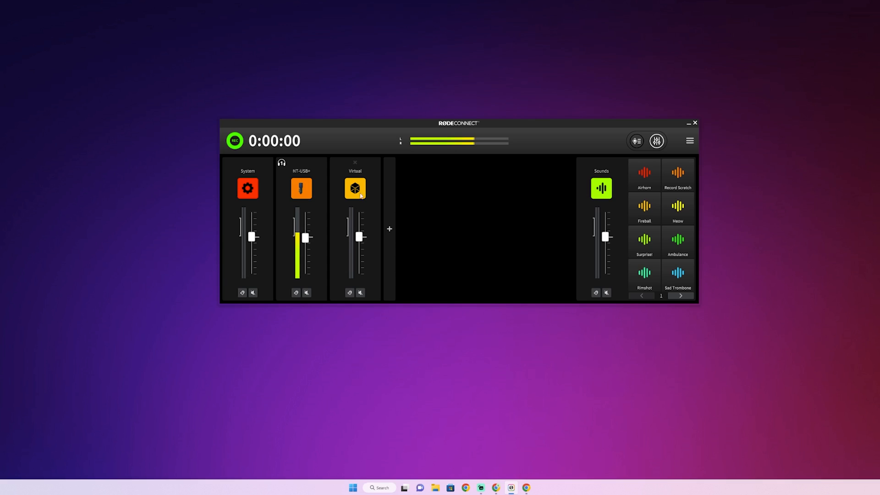
click(389, 228)
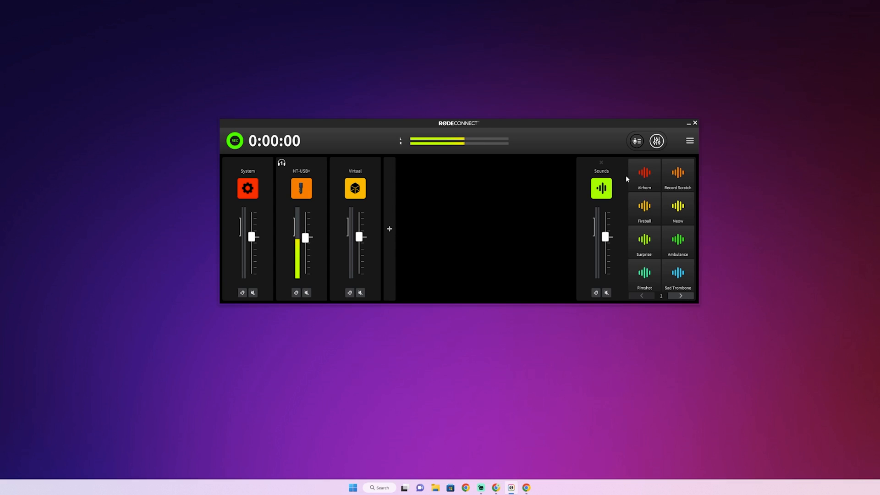
mouse_move(480, 487)
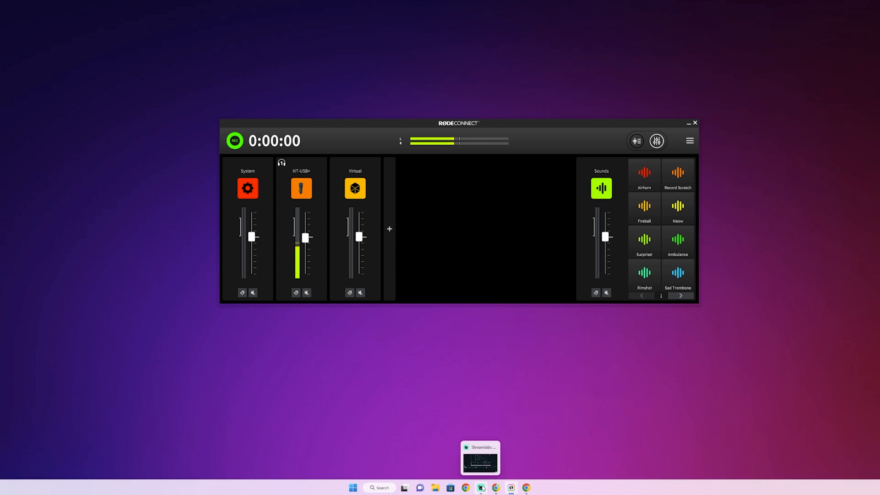
In Advanced Audio Settings, set Stream Input (RØDE UNIFY) to use Stream Input (RØDE Connect)
click(479, 456)
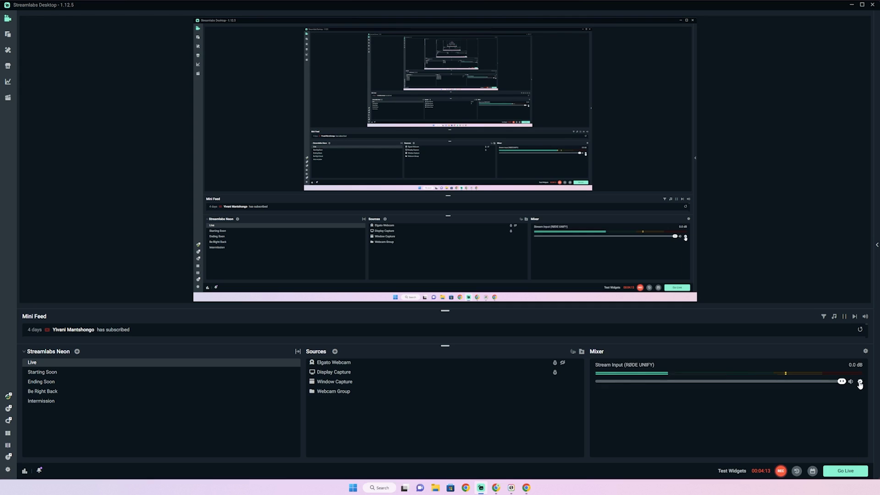
click(859, 381)
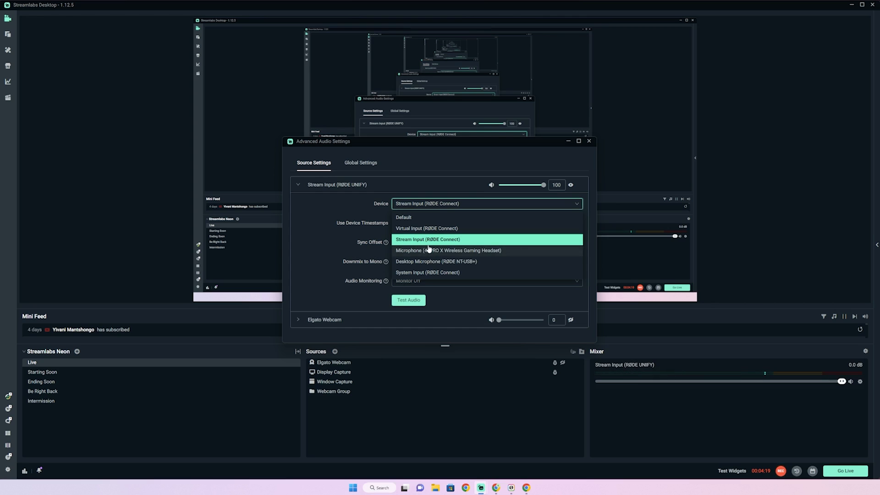
click(352, 487)
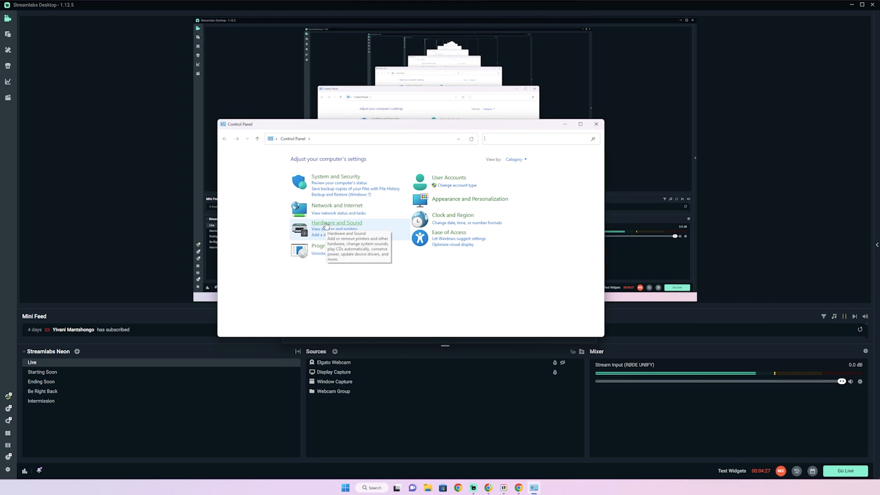
Confirm System Output (RØDE Connect) as the default device in the Sound playback list
click(335, 223)
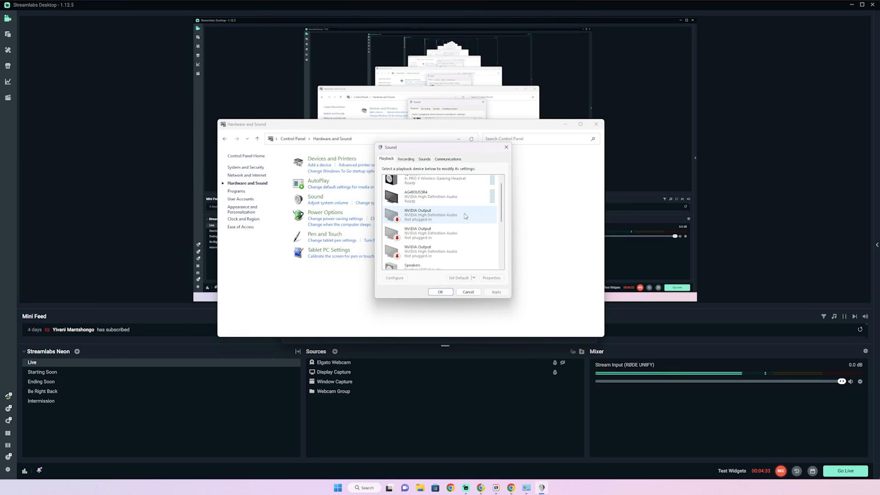
scroll(down, 3)
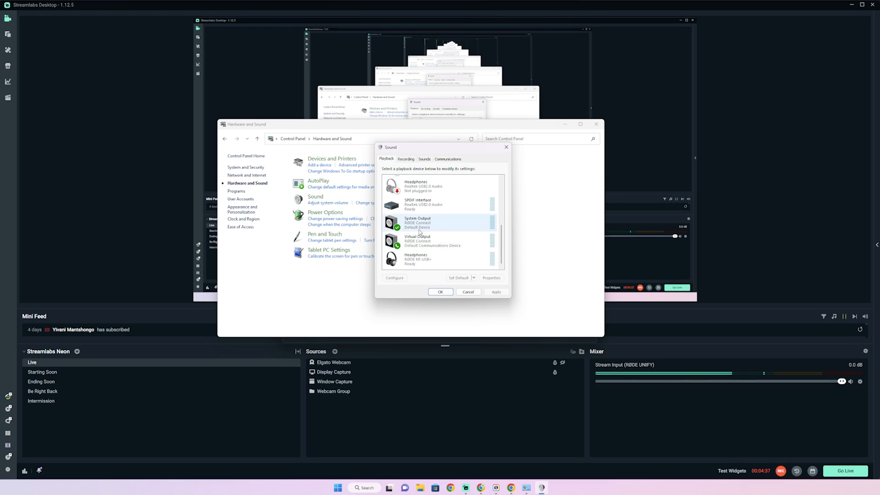
click(437, 240)
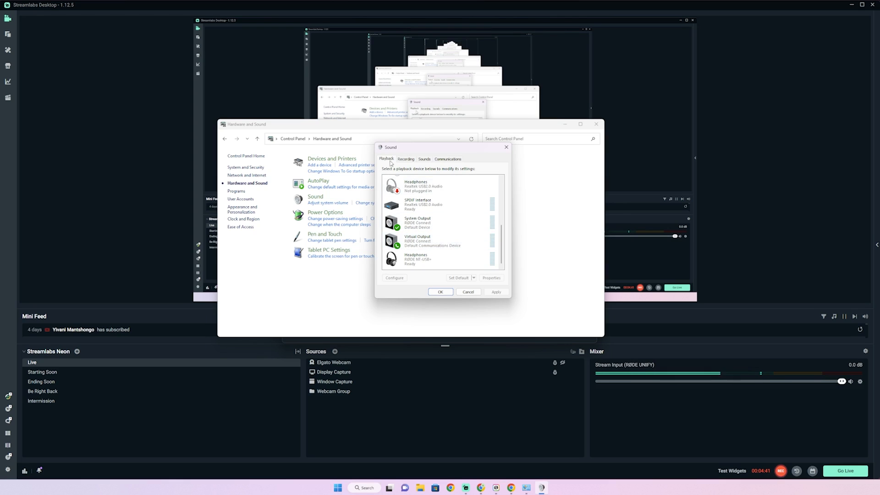
click(405, 159)
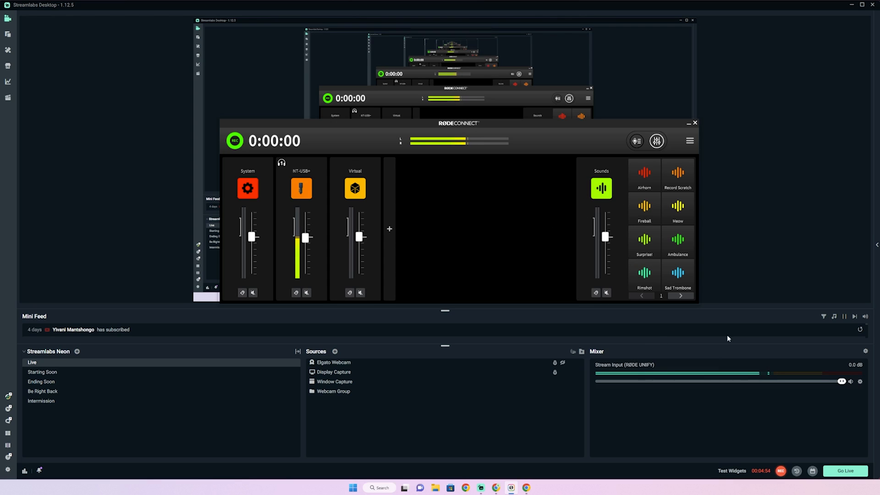
Play the Airhorn pad several times, then move to the second page of pads
click(644, 174)
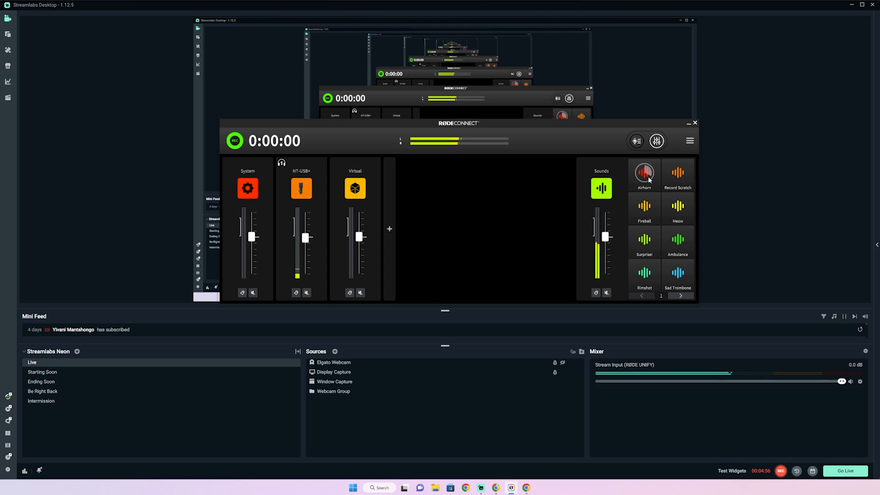
click(644, 173)
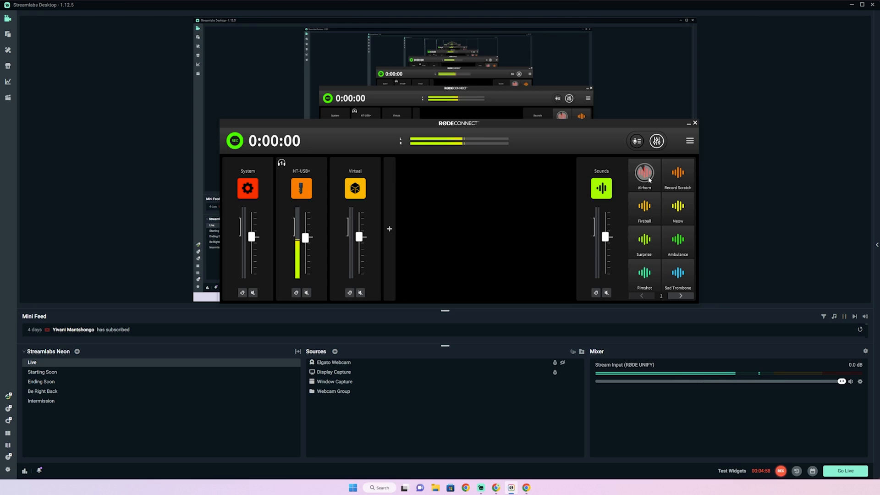
click(643, 173)
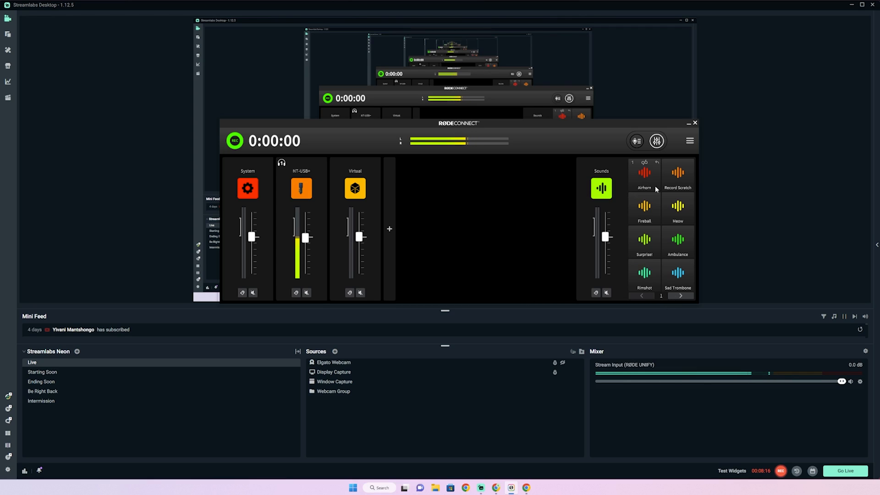
click(679, 295)
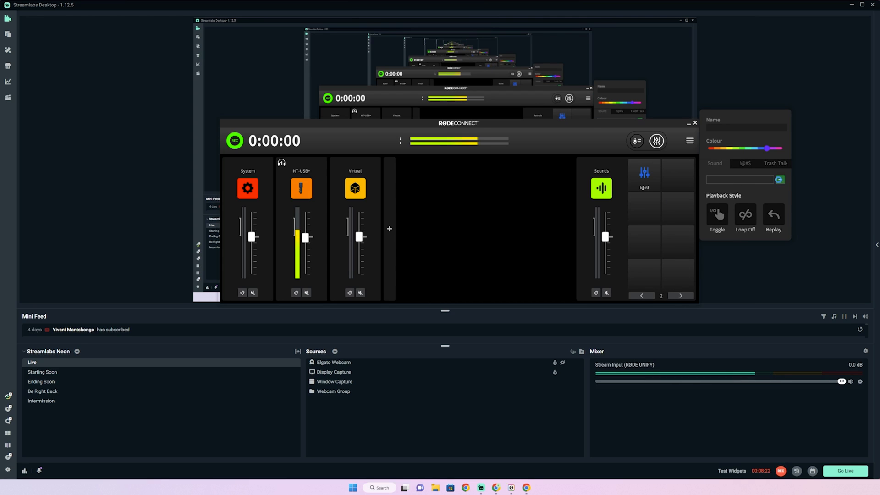
Add a purple Trash Talk pad in the empty slot, test I@#$, and return to page one
click(779, 179)
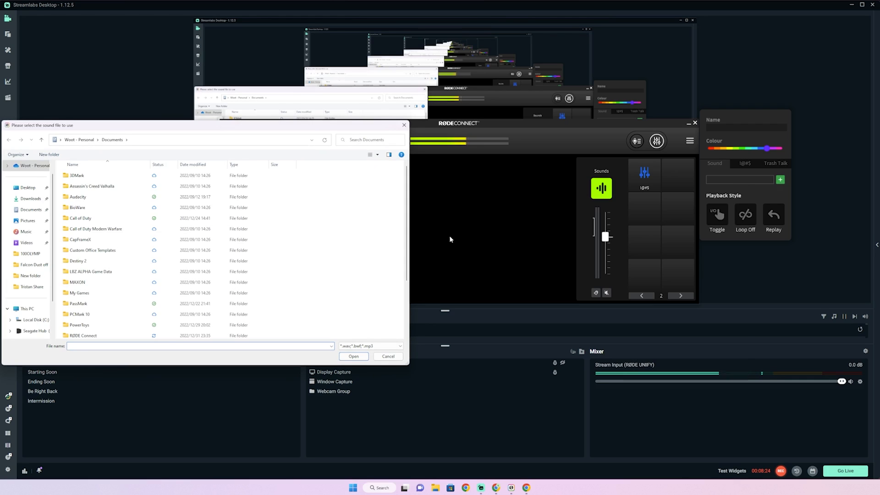
mouse_move(634, 218)
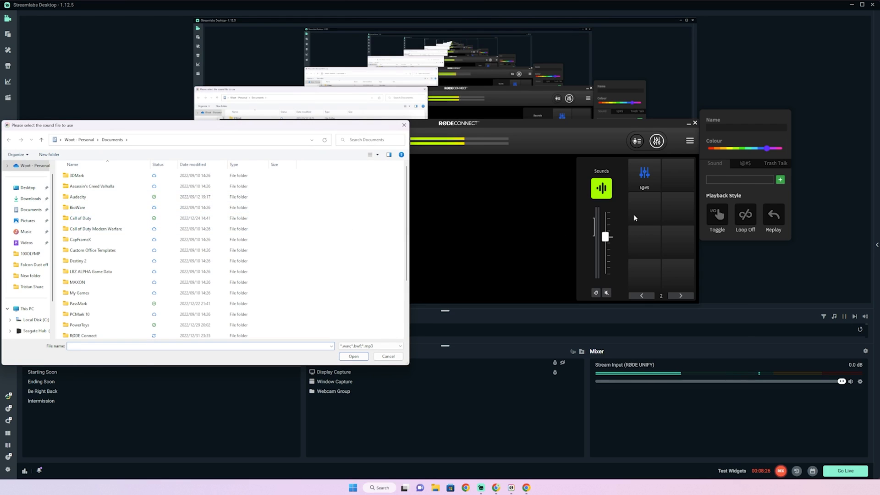
mouse_move(548, 170)
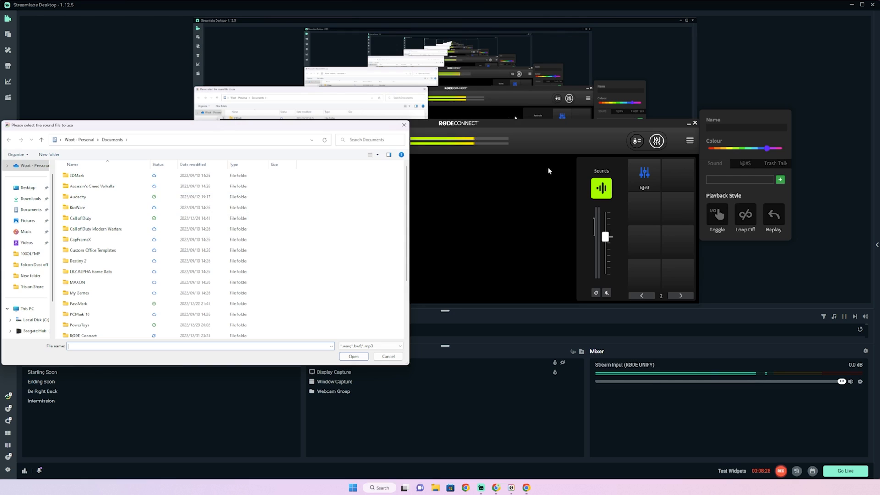
click(388, 356)
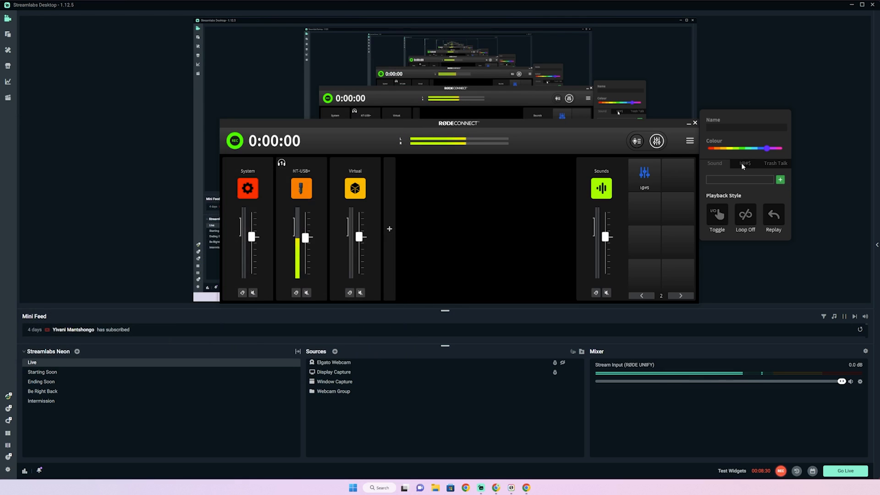
click(774, 163)
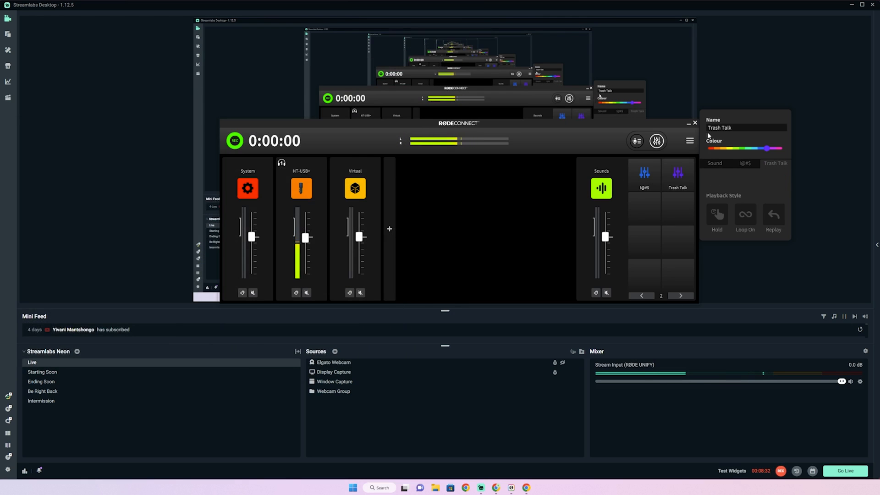
click(644, 173)
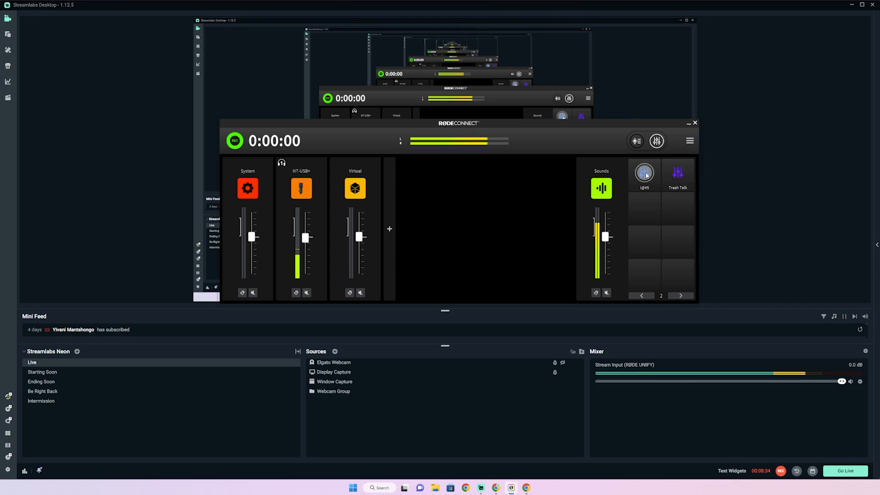
click(641, 295)
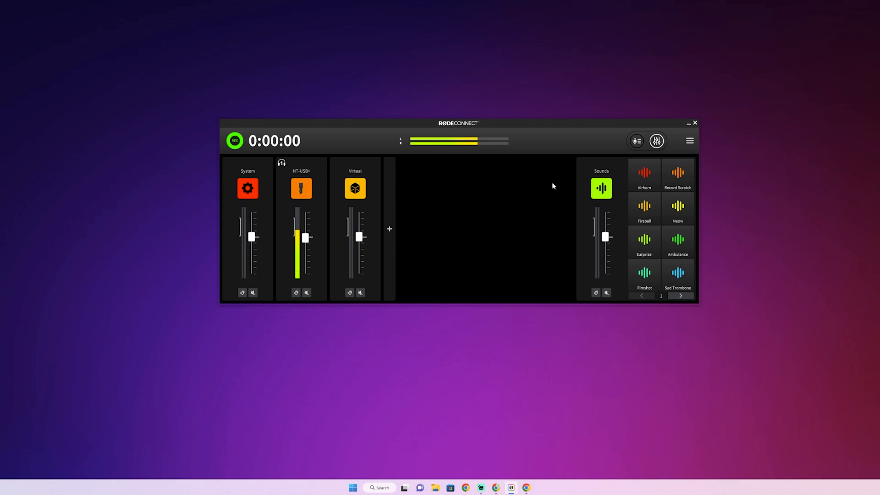